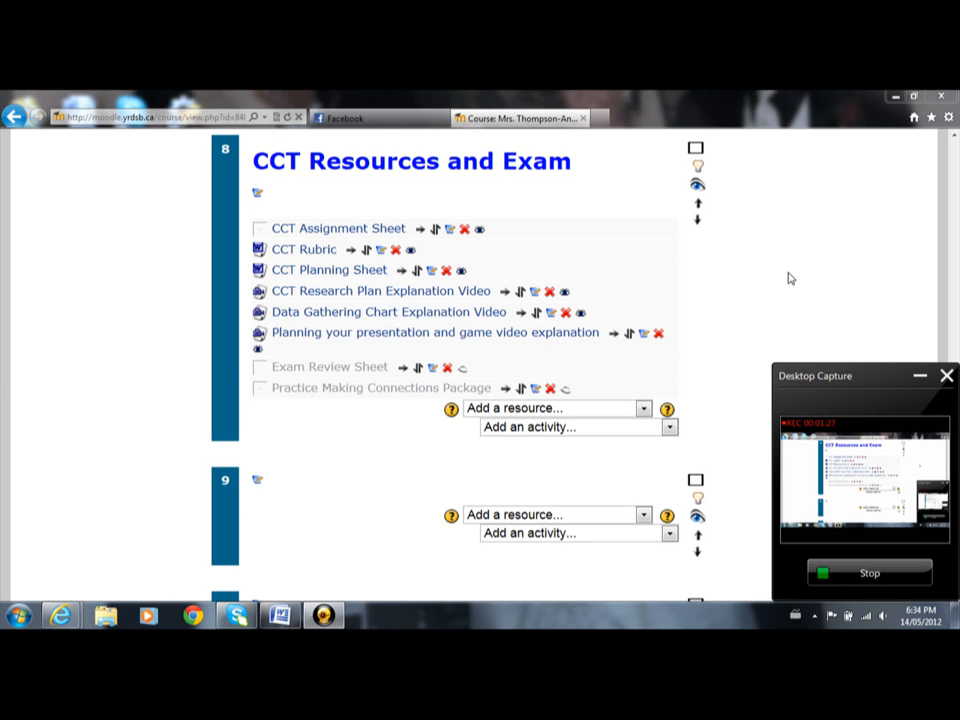
pyautogui.moveTo(566, 248)
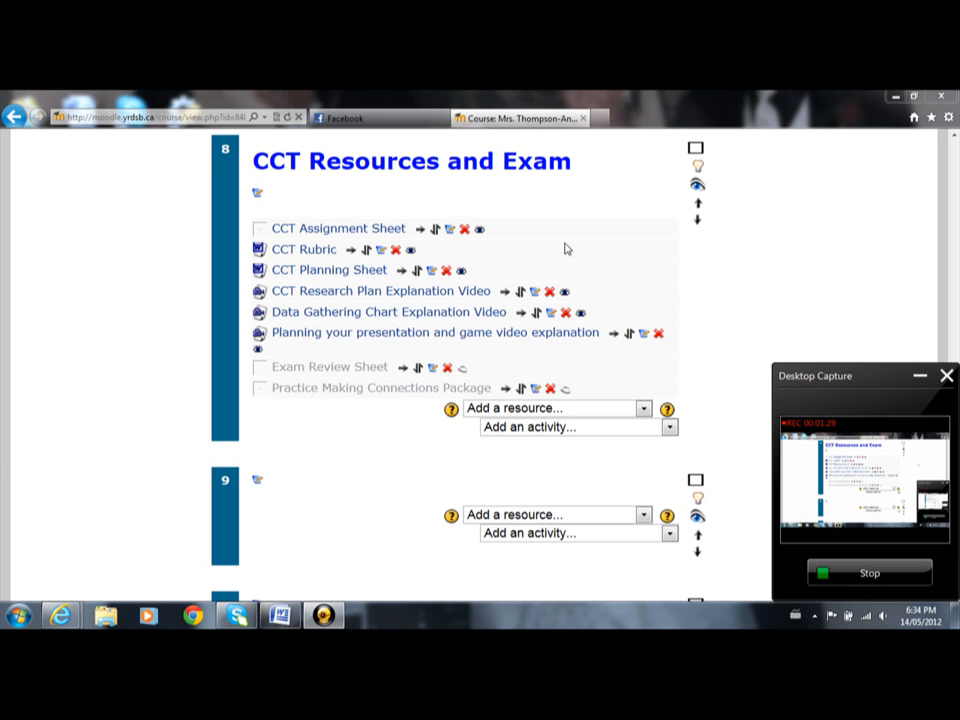
pyautogui.moveTo(238, 279)
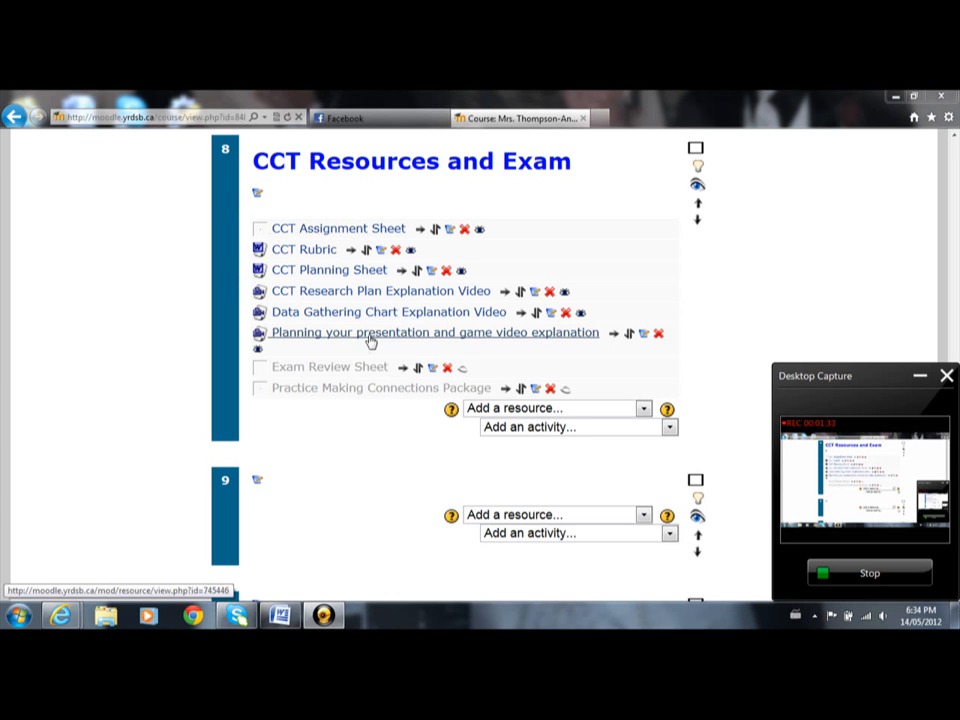
pyautogui.moveTo(369, 389)
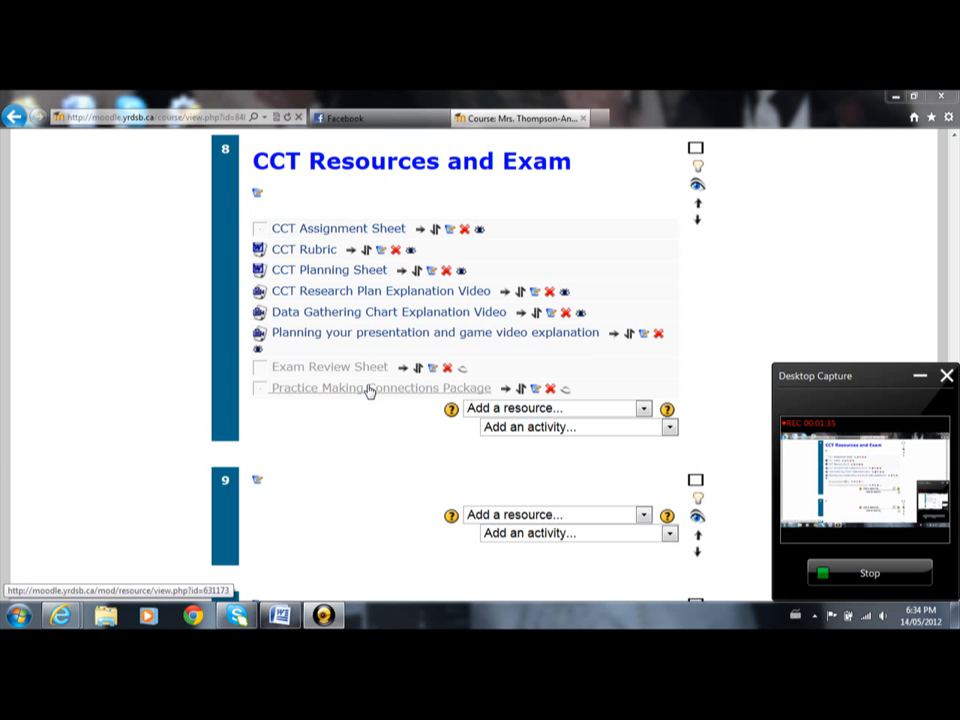
pyautogui.moveTo(367, 414)
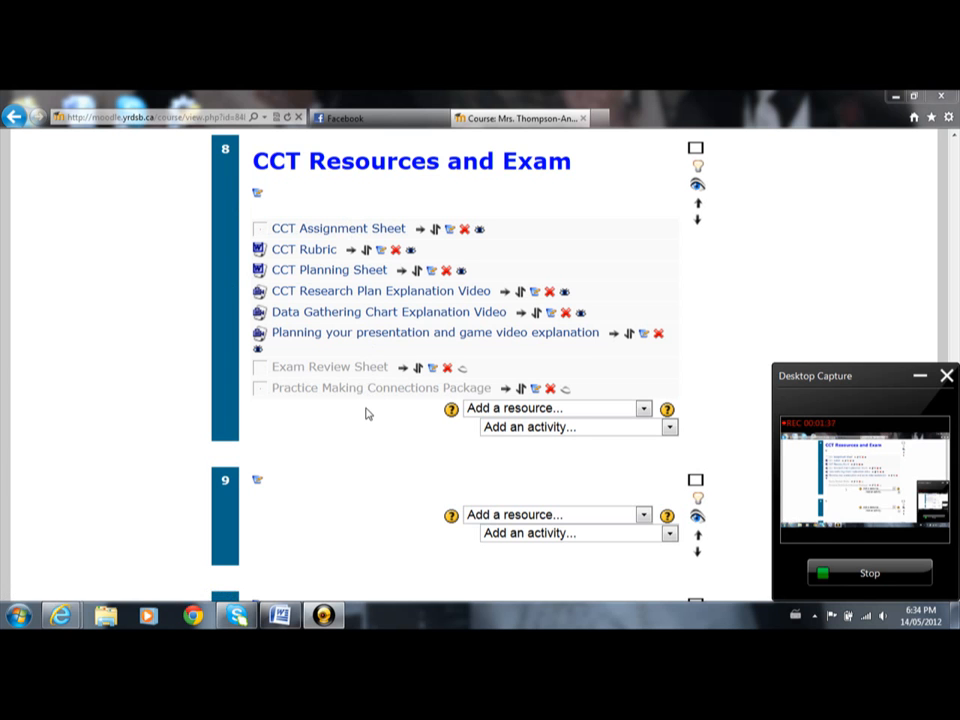
pyautogui.moveTo(349, 332)
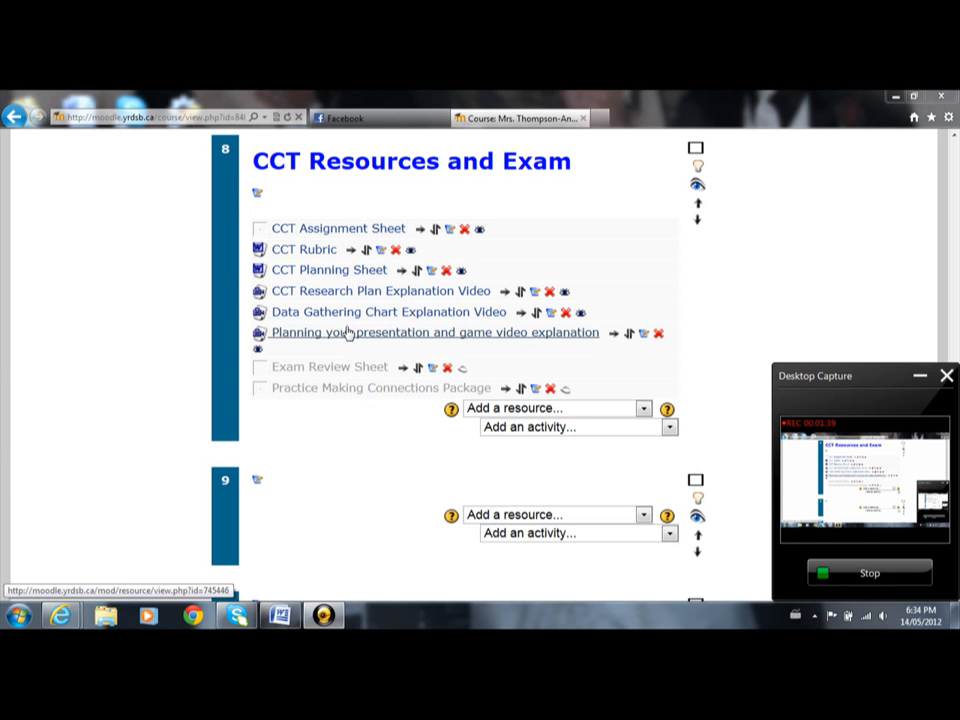
pyautogui.moveTo(398, 331)
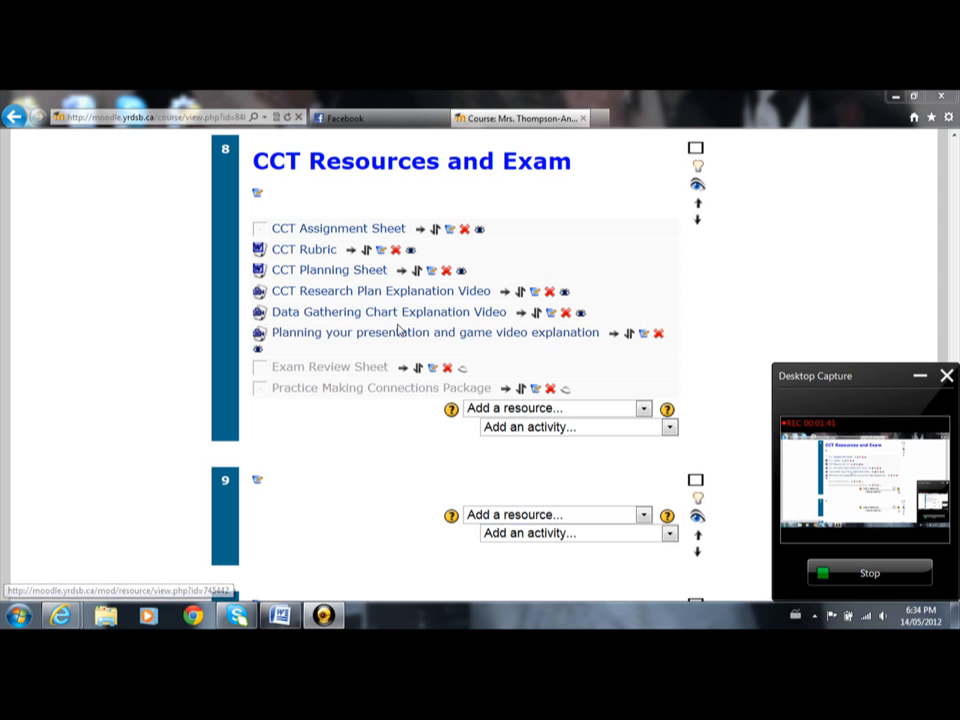
pyautogui.moveTo(303, 249)
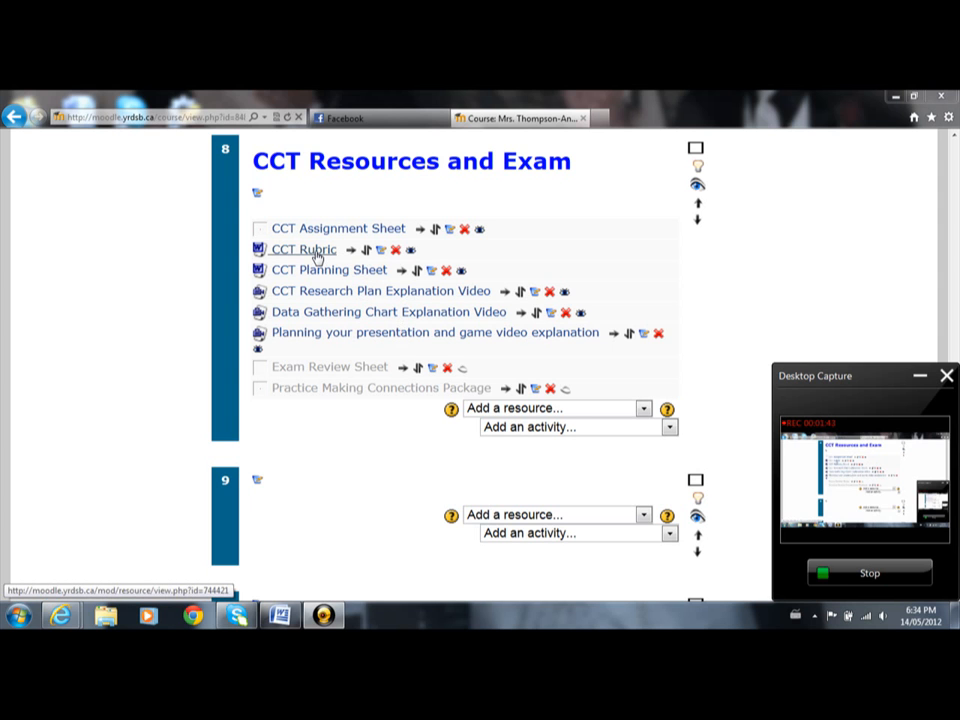
pyautogui.moveTo(160, 262)
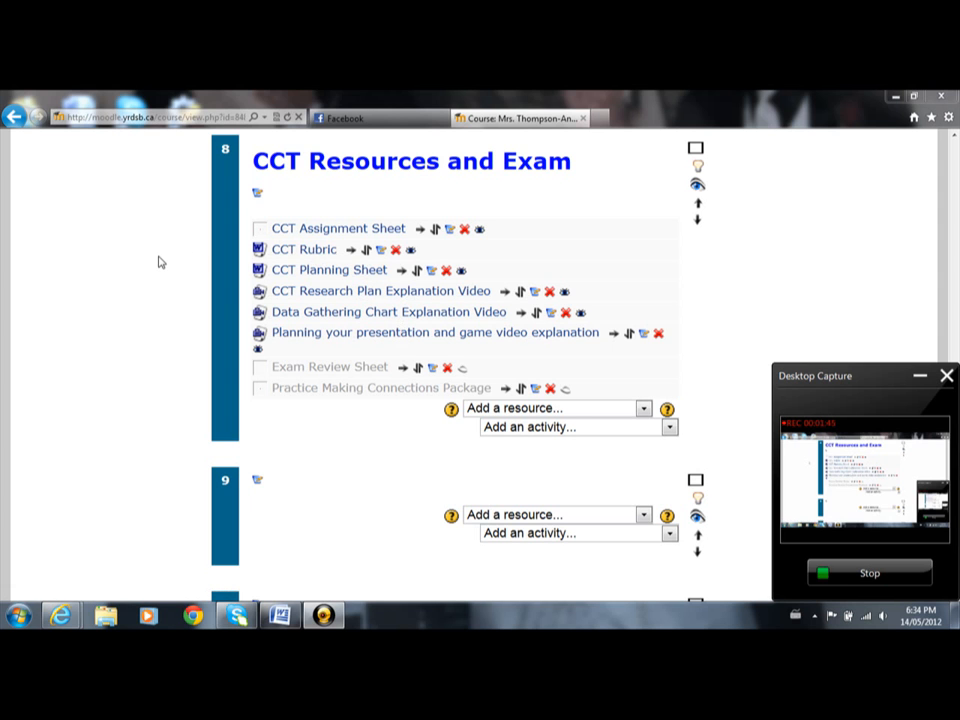
pyautogui.moveTo(349, 315)
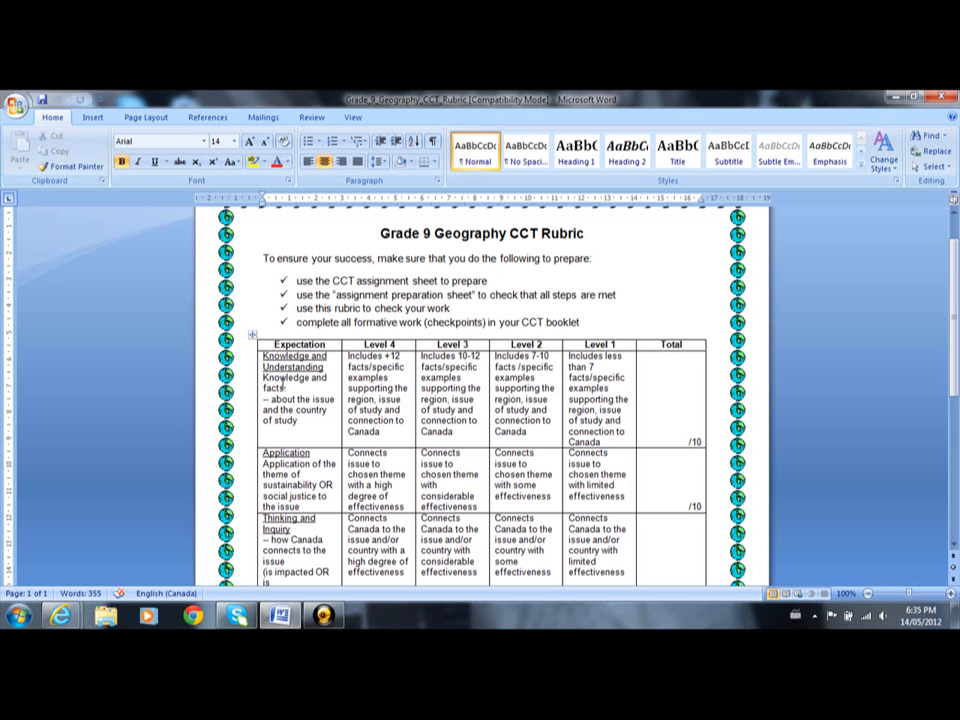
pyautogui.moveTo(432, 344)
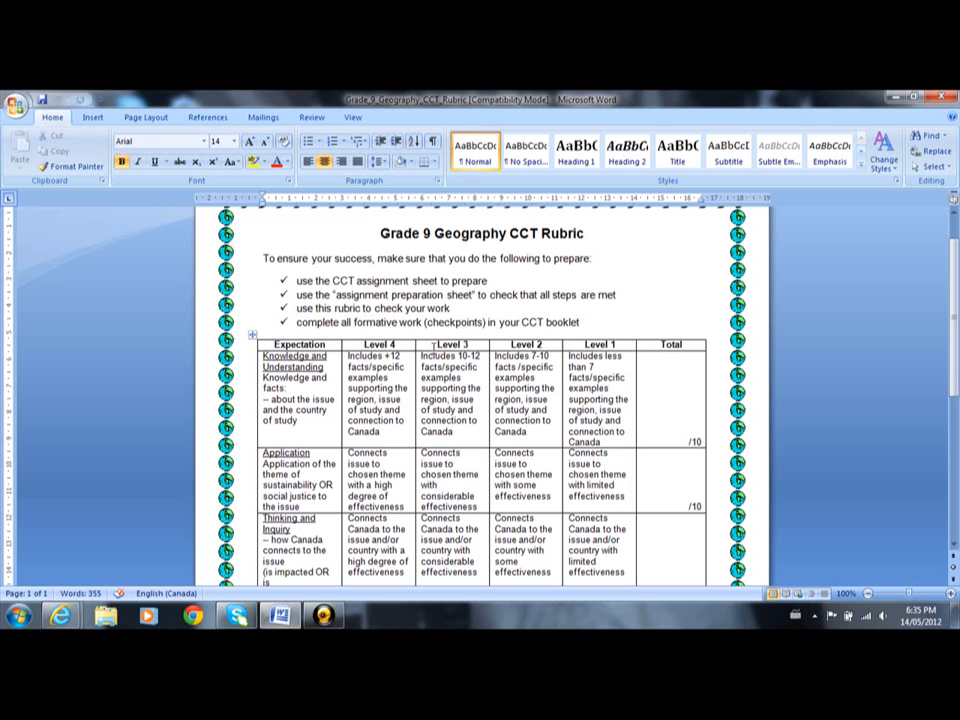
# Open the Grade 9 Geography CCT Rubric document from its Moodle link.
pyautogui.doubleClick(450, 361)
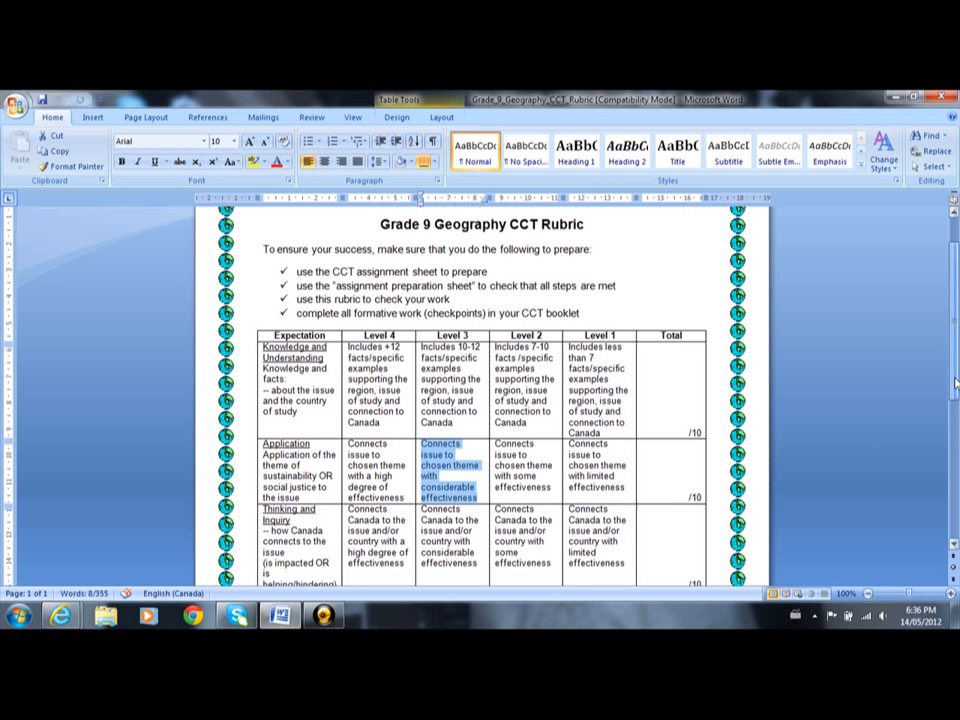
# Scroll down to bring the Communication and game effectiveness rubric rows into view.
pyautogui.scroll(-3)
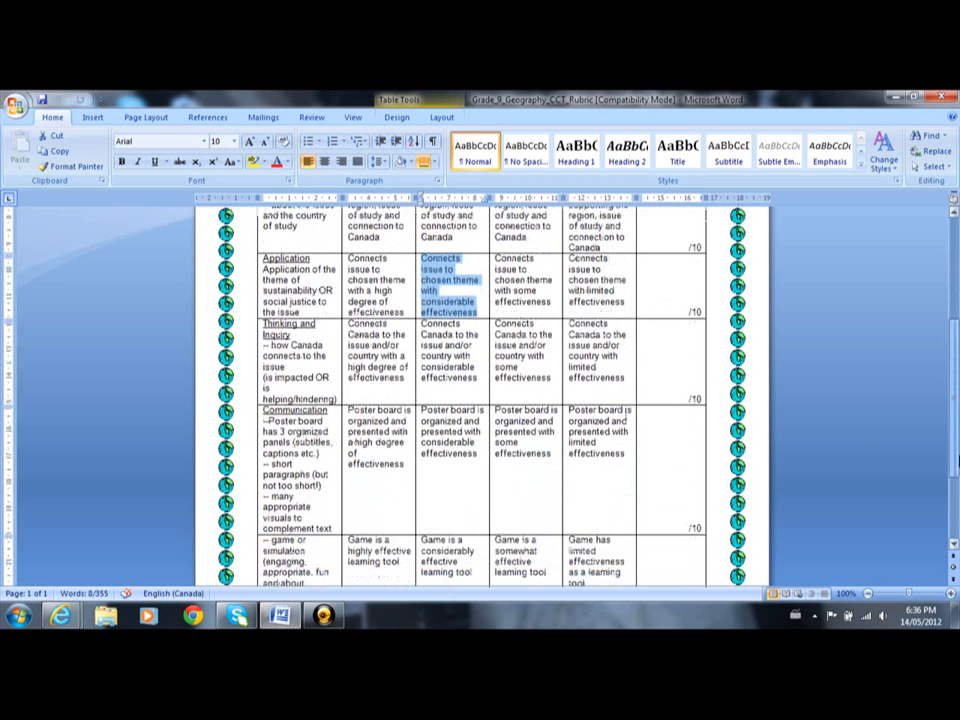
# Scroll further until the final game-effectiveness row, scored out of 5, is fully visible.
pyautogui.scroll(-3)
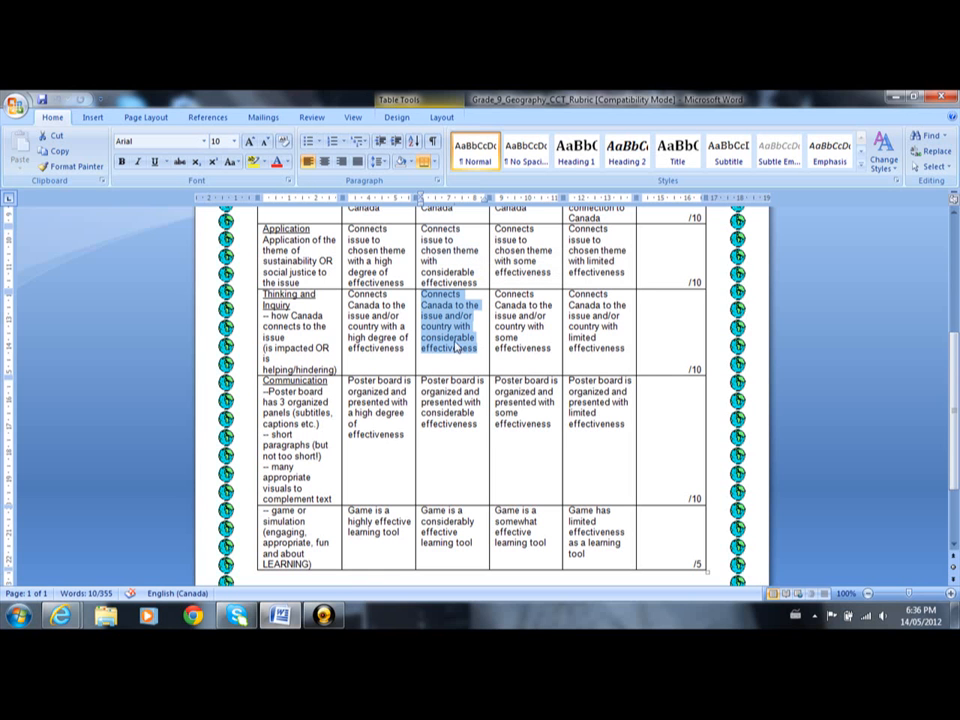
pyautogui.scroll(-3)
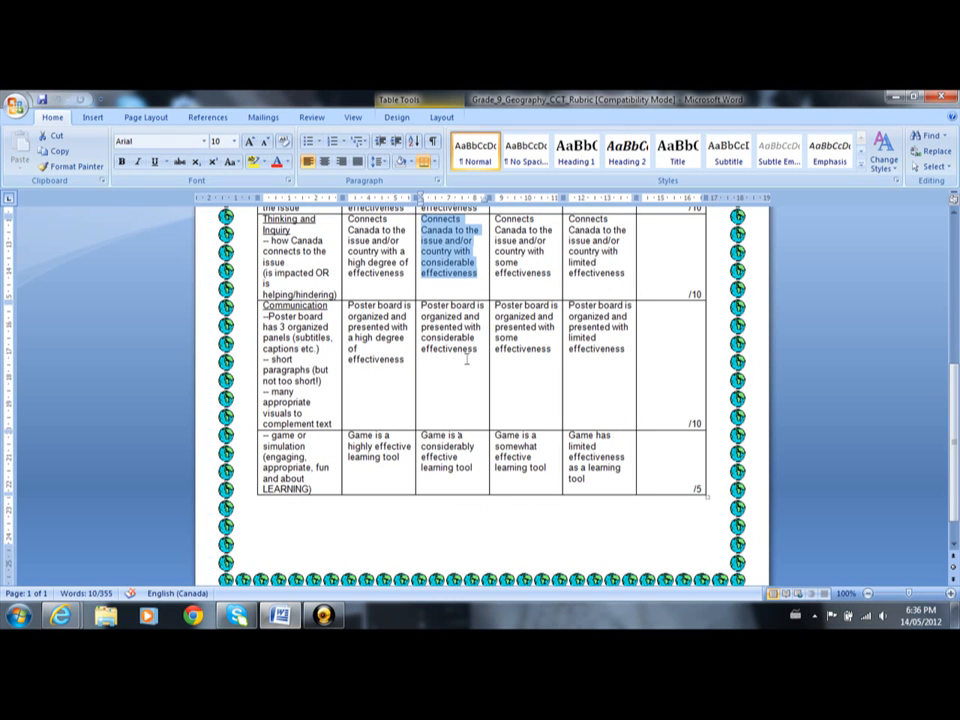
pyautogui.moveTo(474, 379)
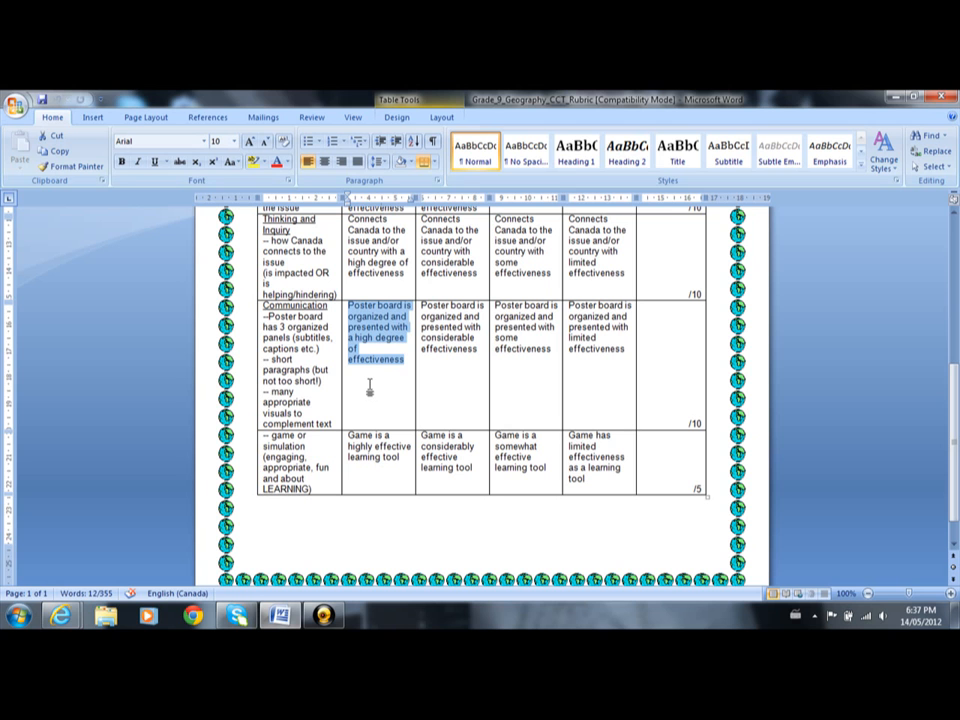
pyautogui.moveTo(455, 383)
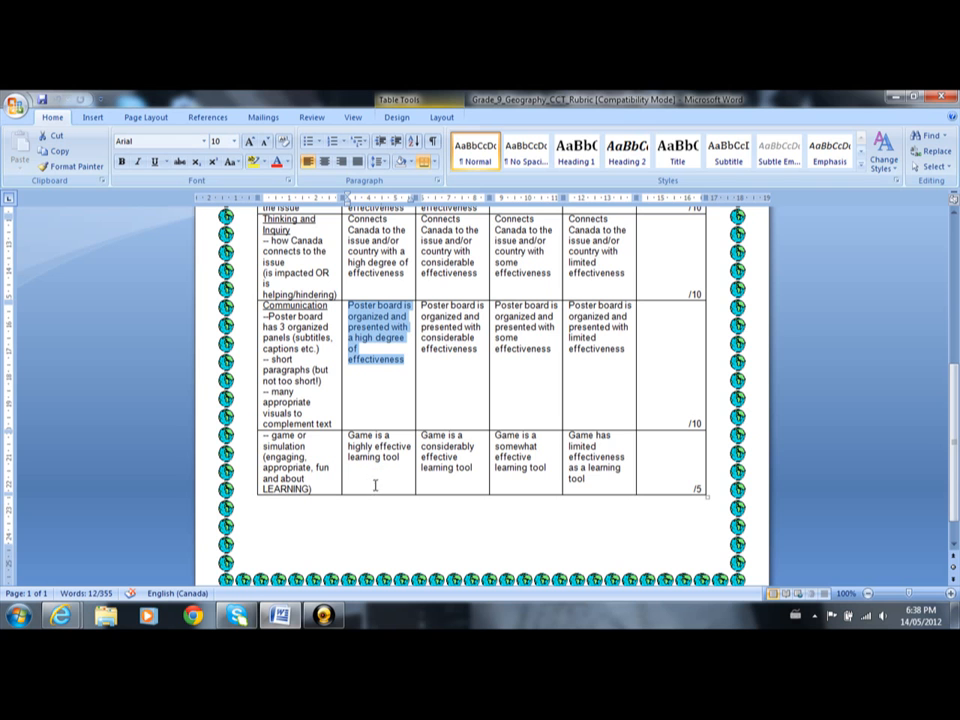
pyautogui.moveTo(480, 470)
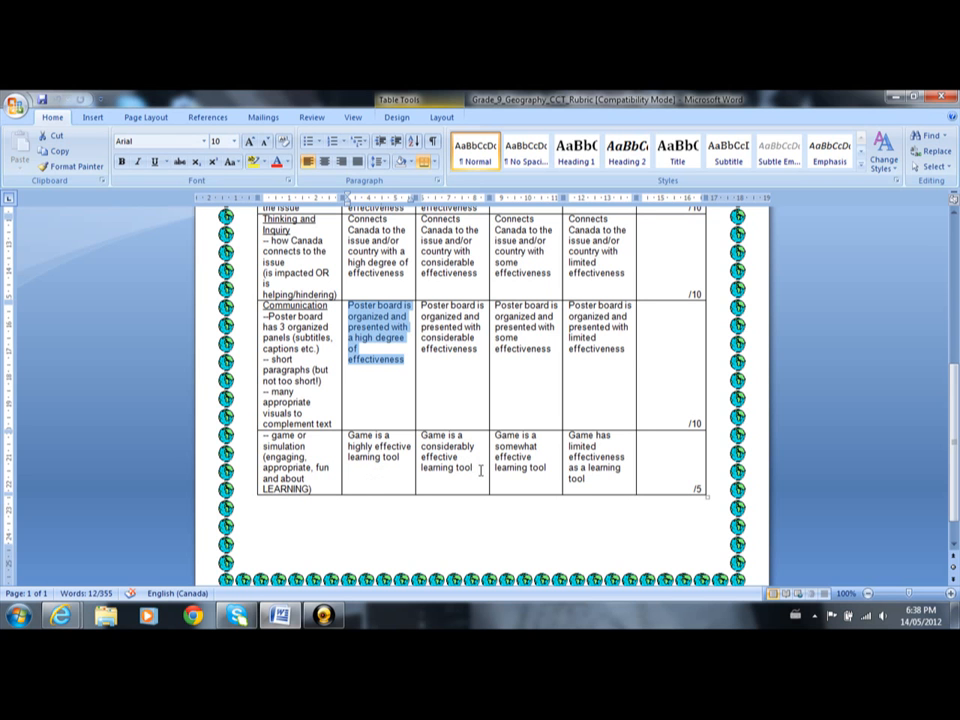
# Clear the highlight from the Communication description so no descriptor stays marked.
pyautogui.click(465, 470)
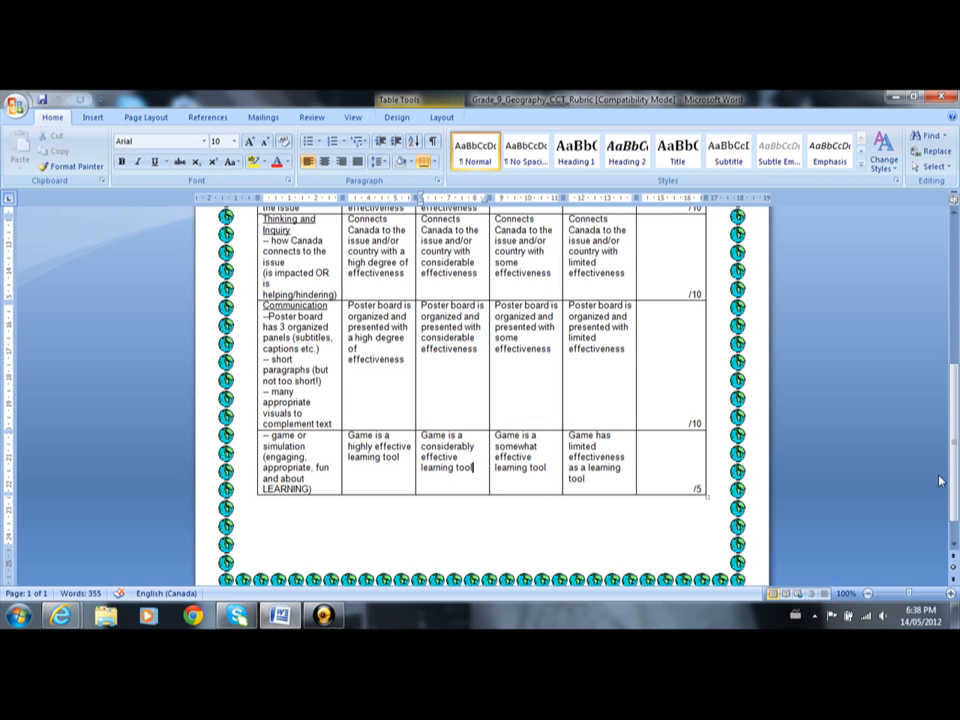
pyautogui.moveTo(658, 540)
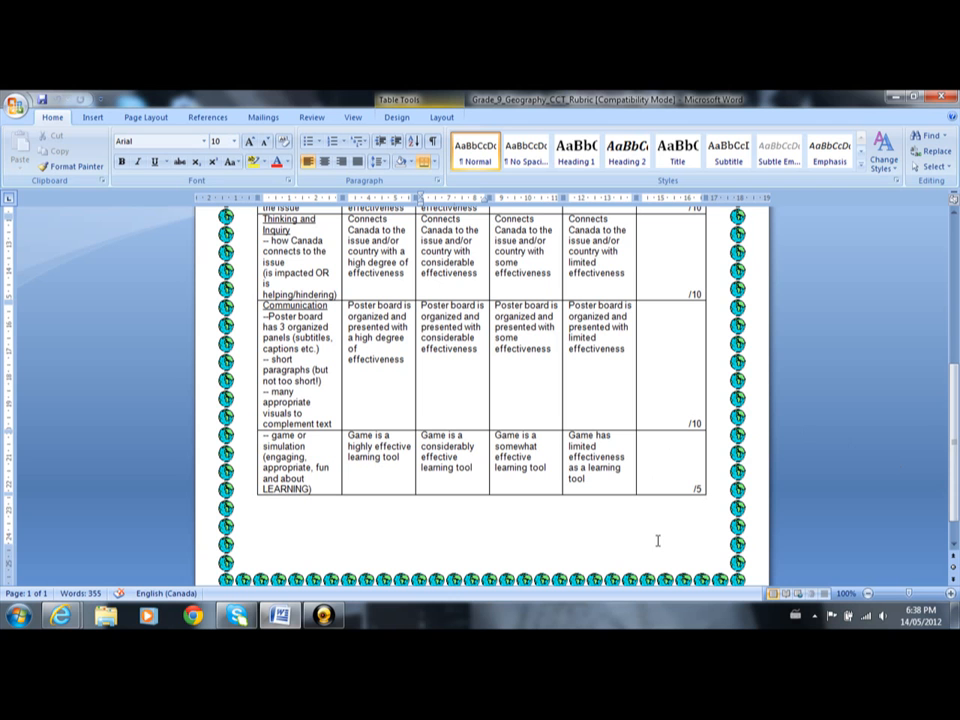